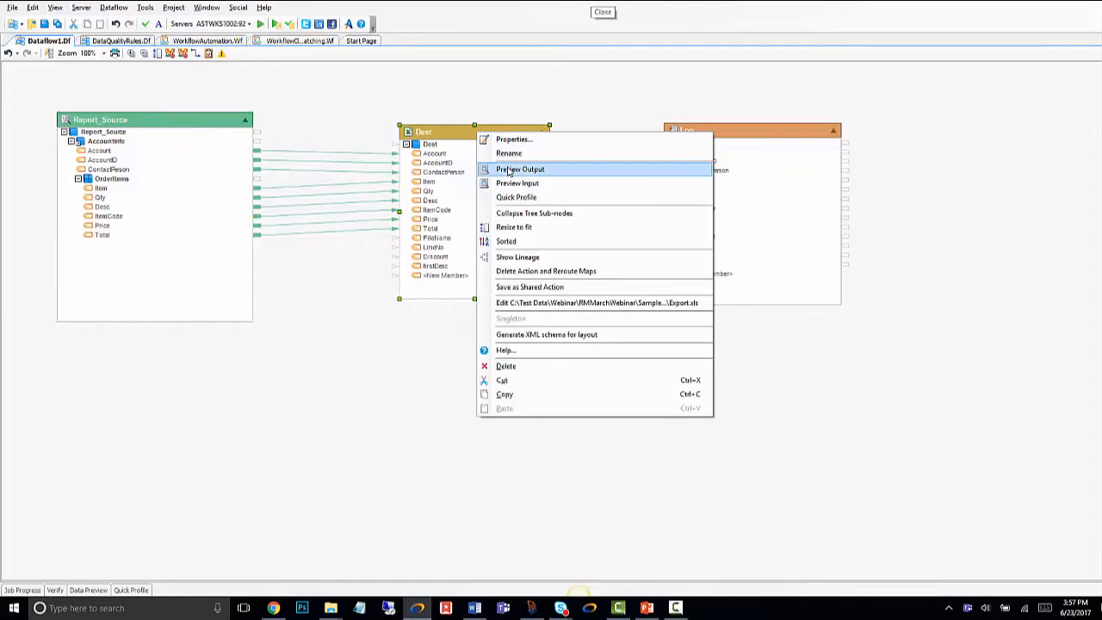
Preview the Dest output, listing 11 records with account, contact, item, quantity, price and total.
click(520, 168)
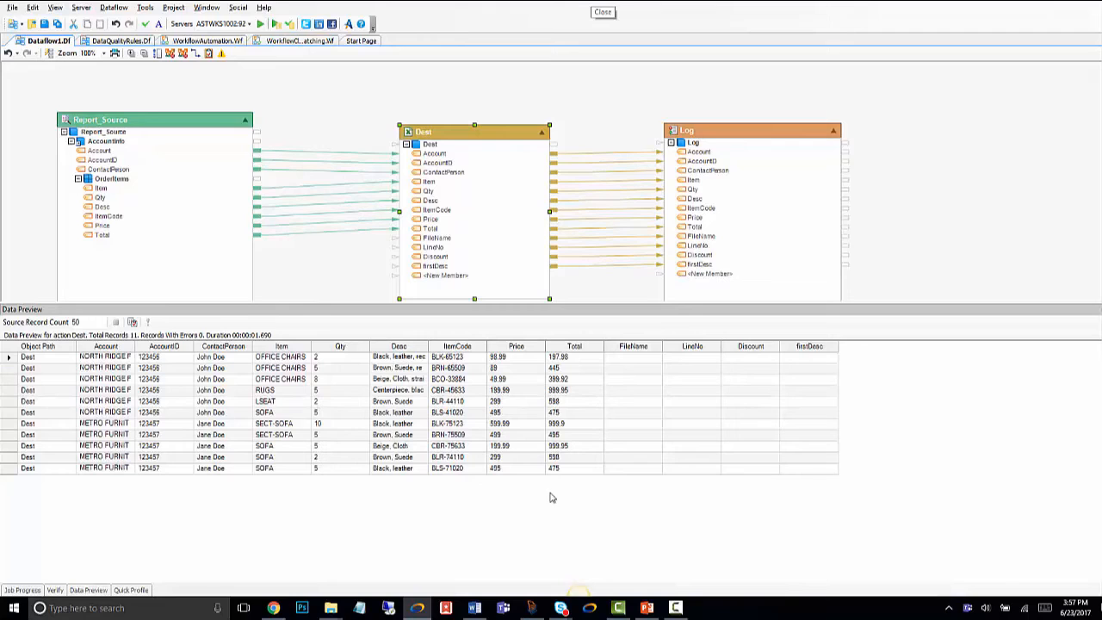
mouse_move(458, 334)
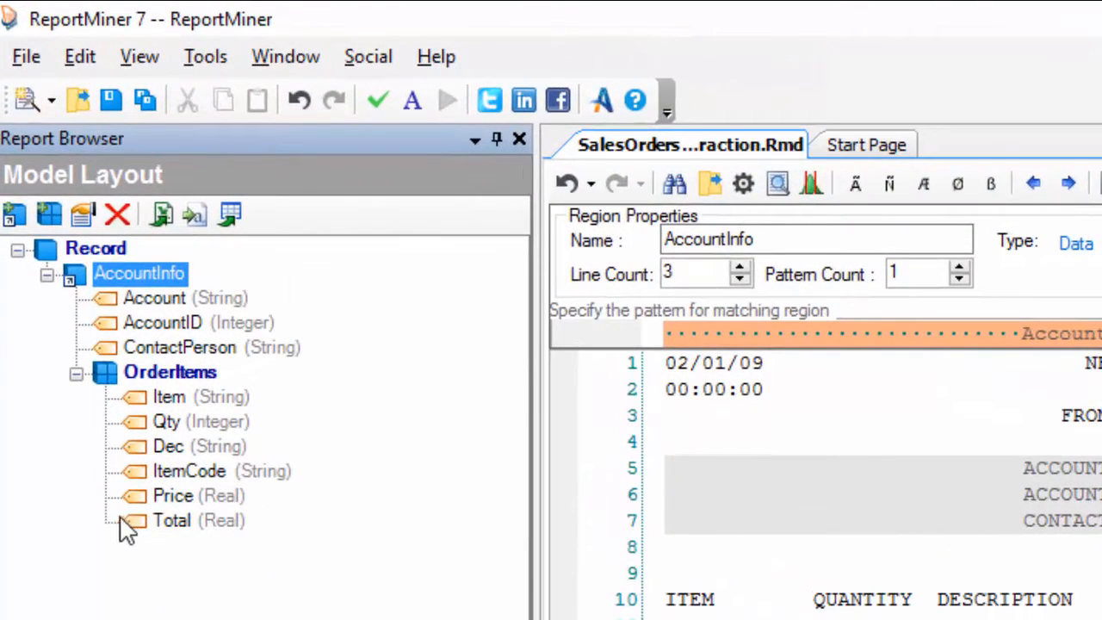
mouse_move(158, 365)
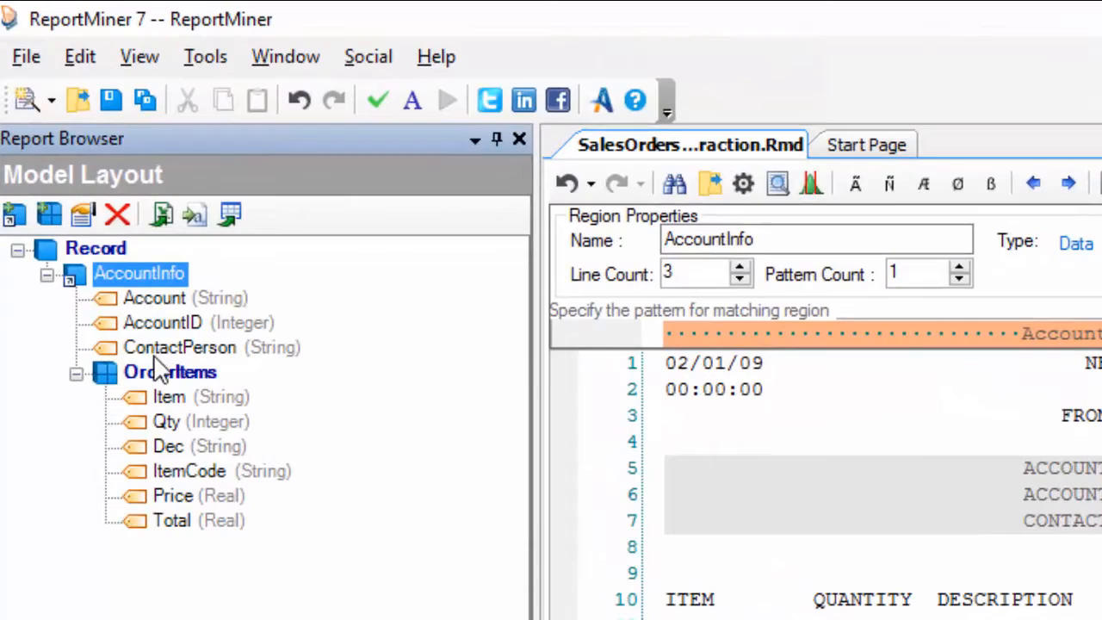
mouse_move(146, 420)
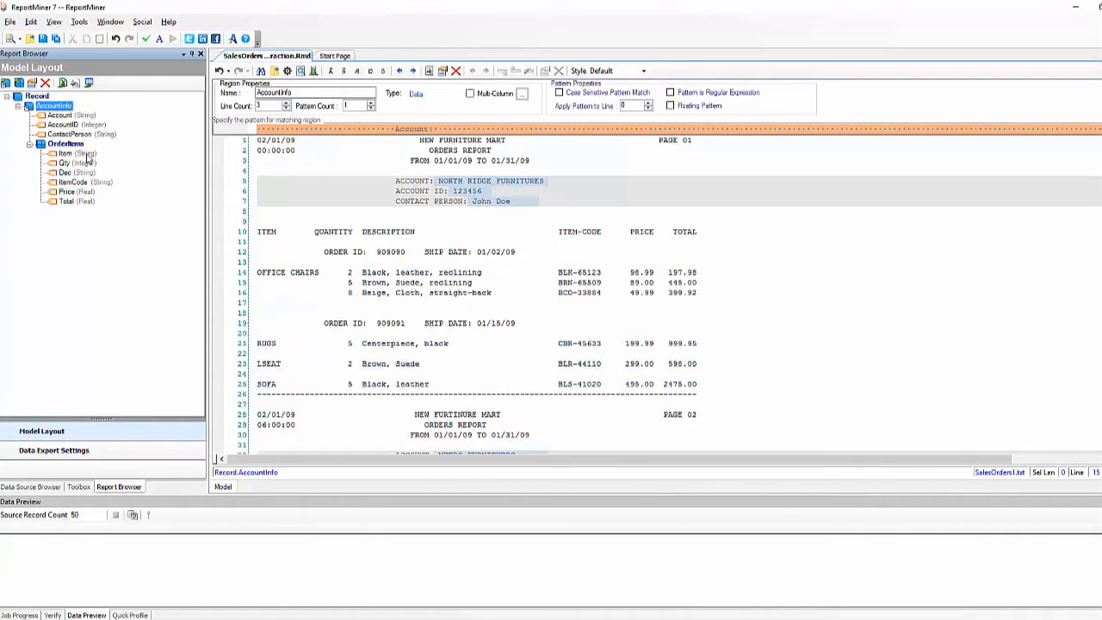
click(65, 143)
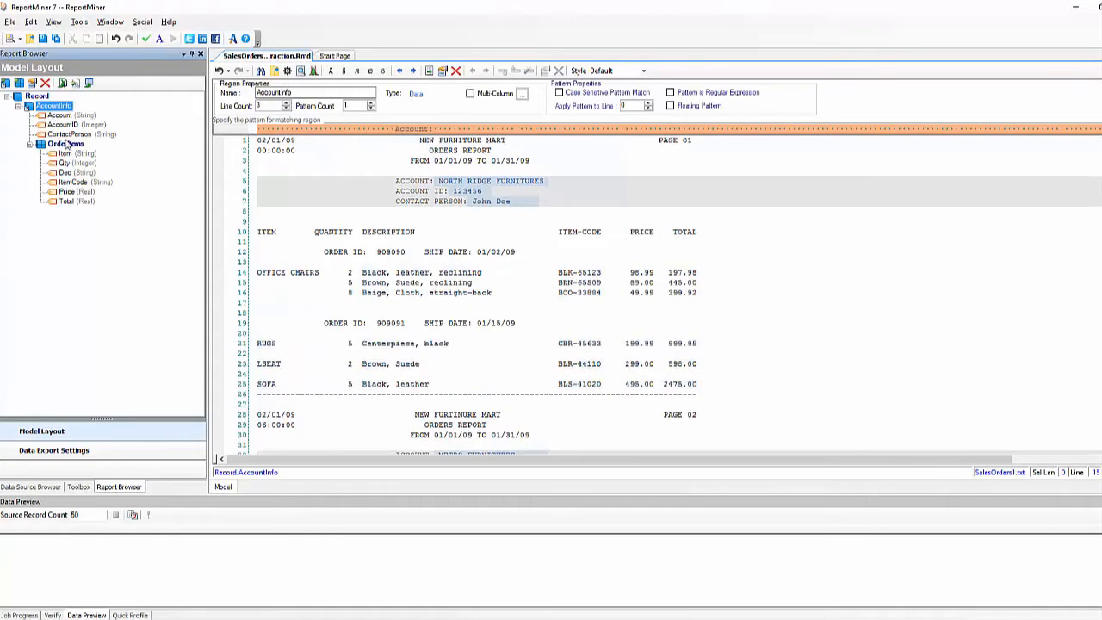
click(58, 113)
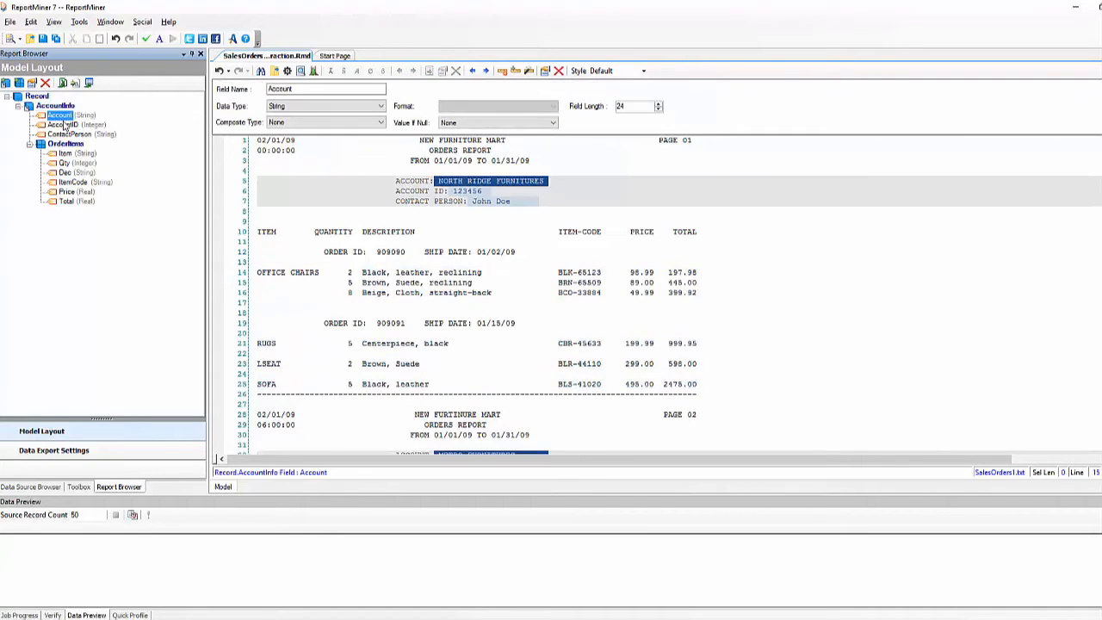
click(69, 134)
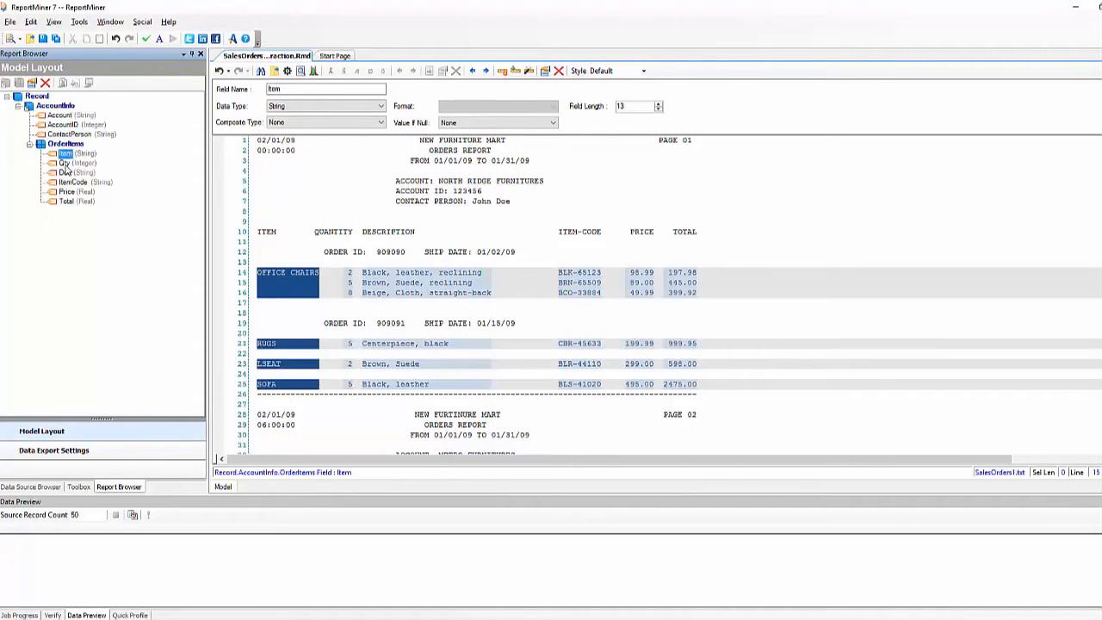
click(65, 172)
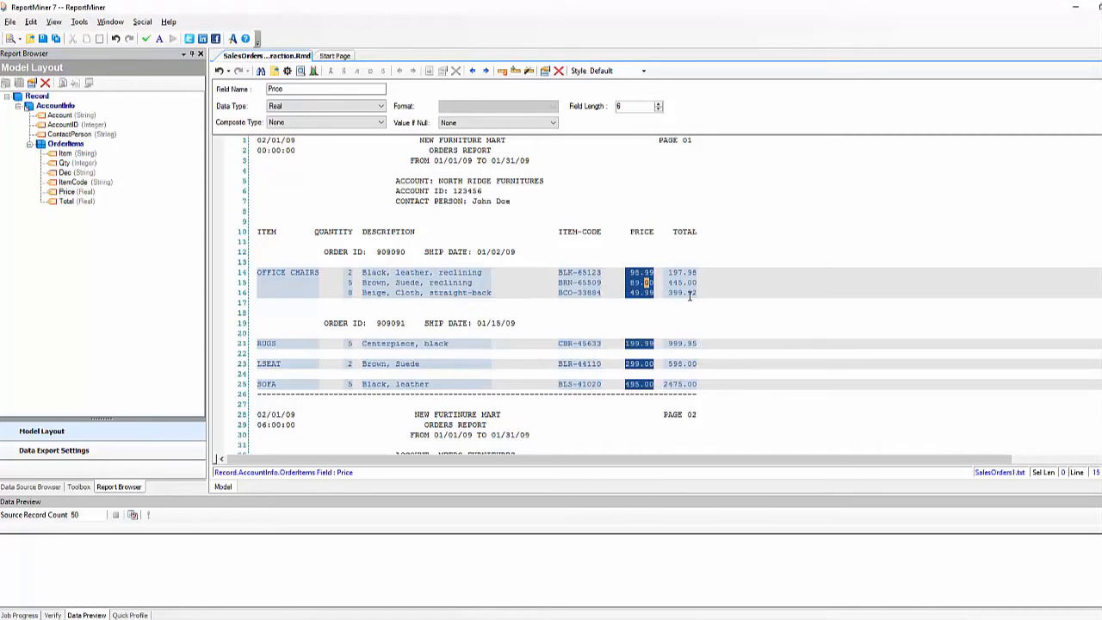
click(682, 283)
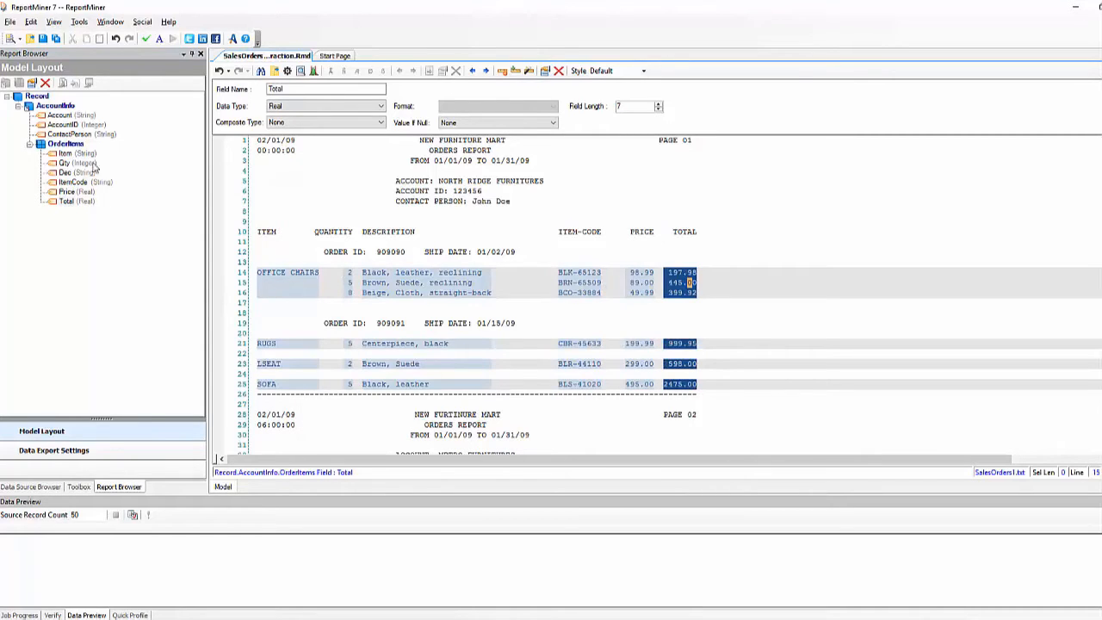
click(53, 105)
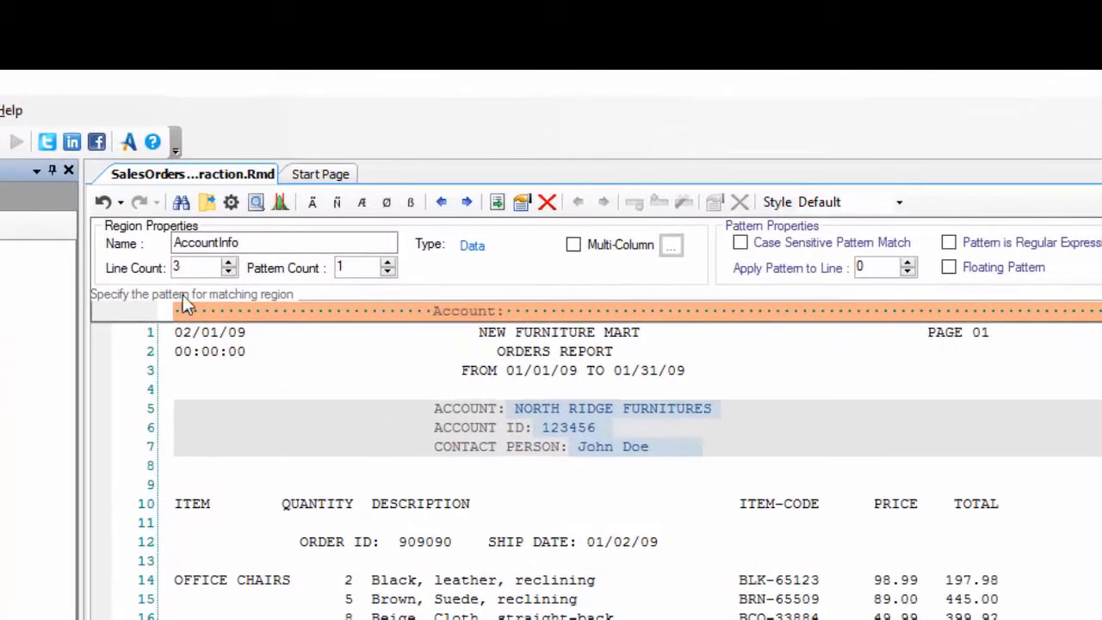
Preview the extracted data showing the AccountInfo record for NORTH RIDGE FURNITURES, AccountID 123456.
click(434, 310)
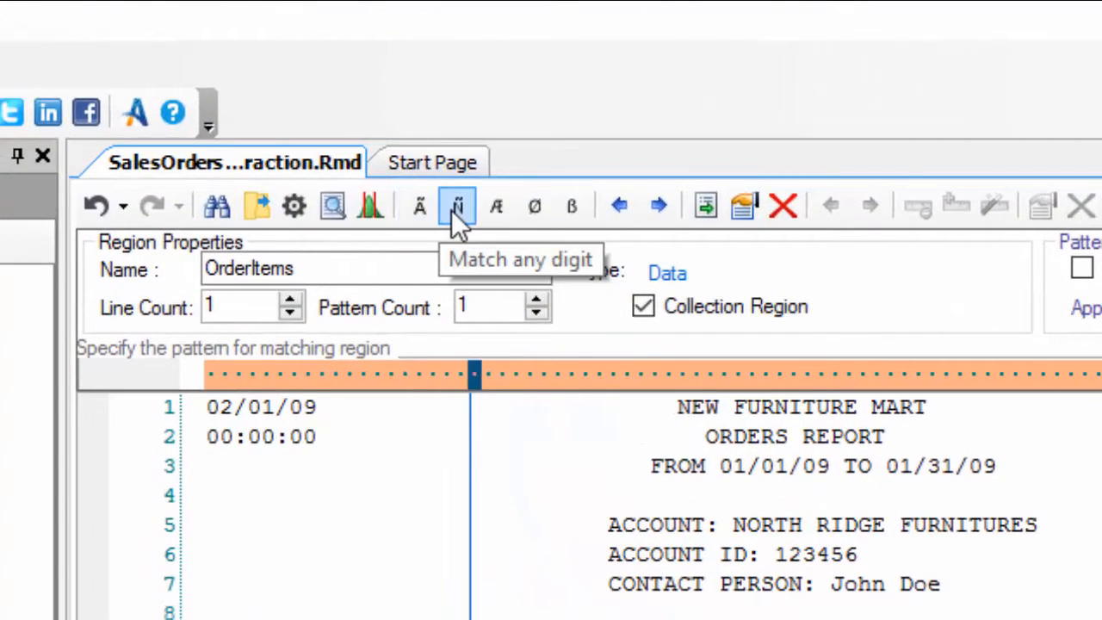
click(458, 206)
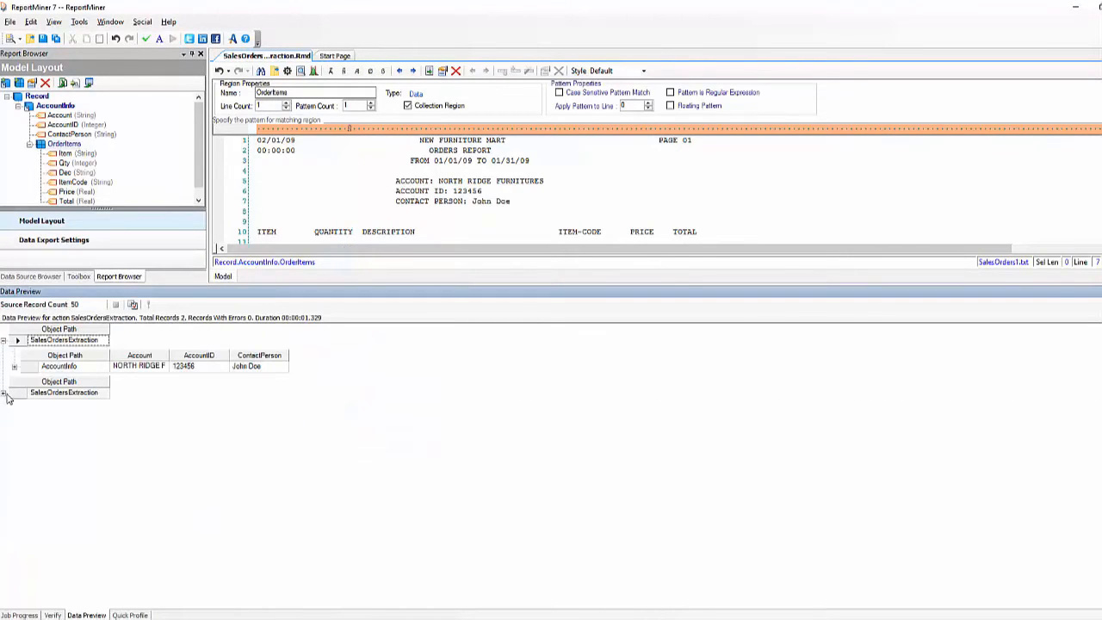
Expand both account records to show their order items with quantity, description, code, price and total.
click(7, 398)
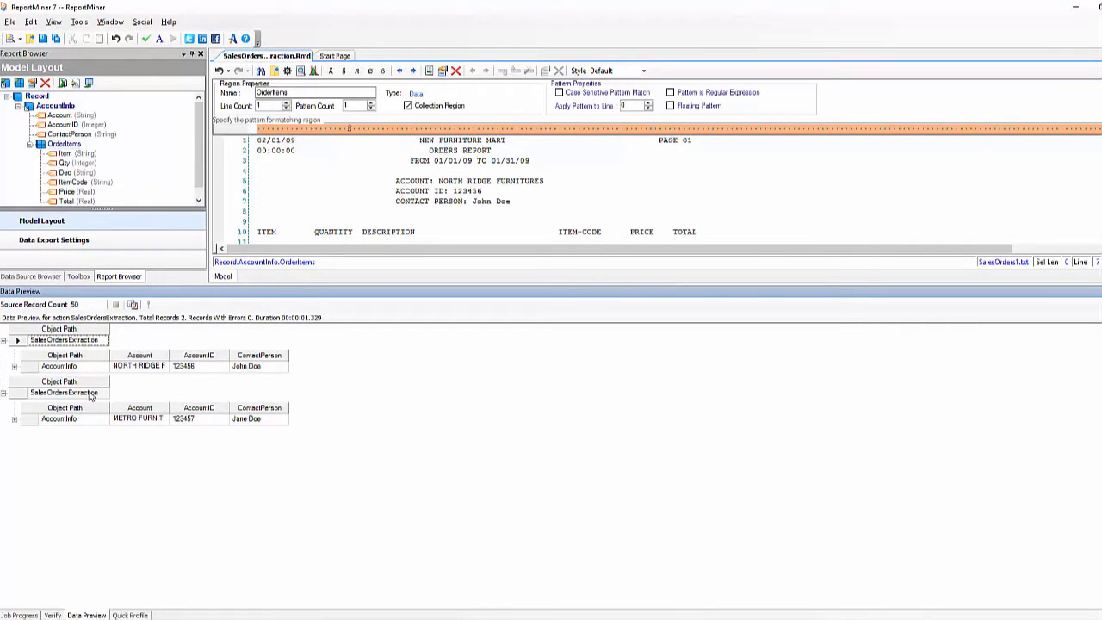
click(14, 365)
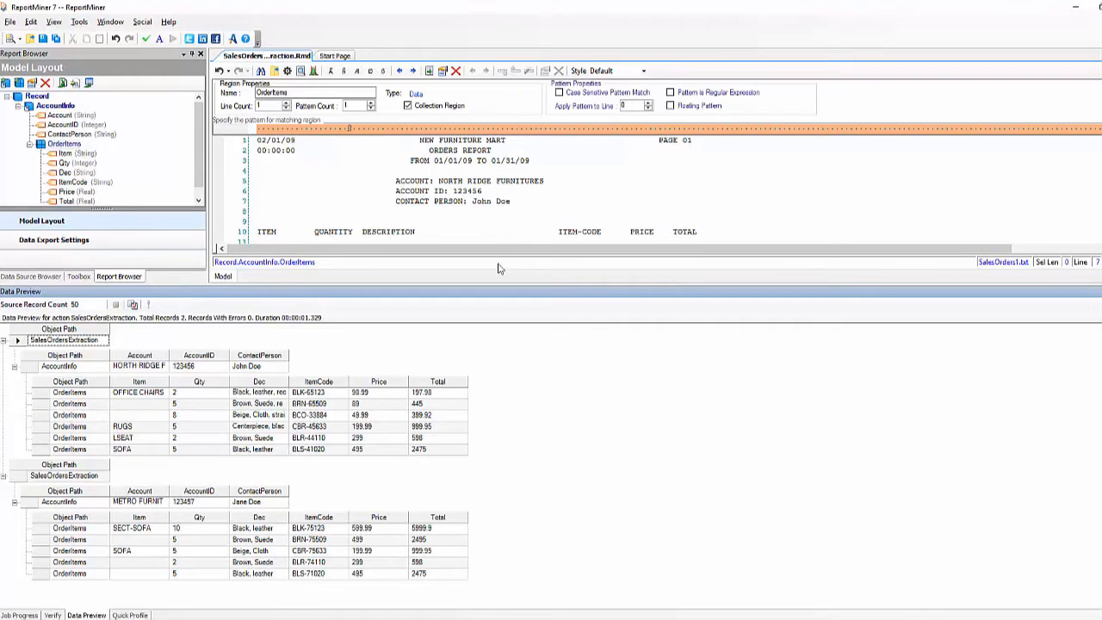
mouse_move(361, 296)
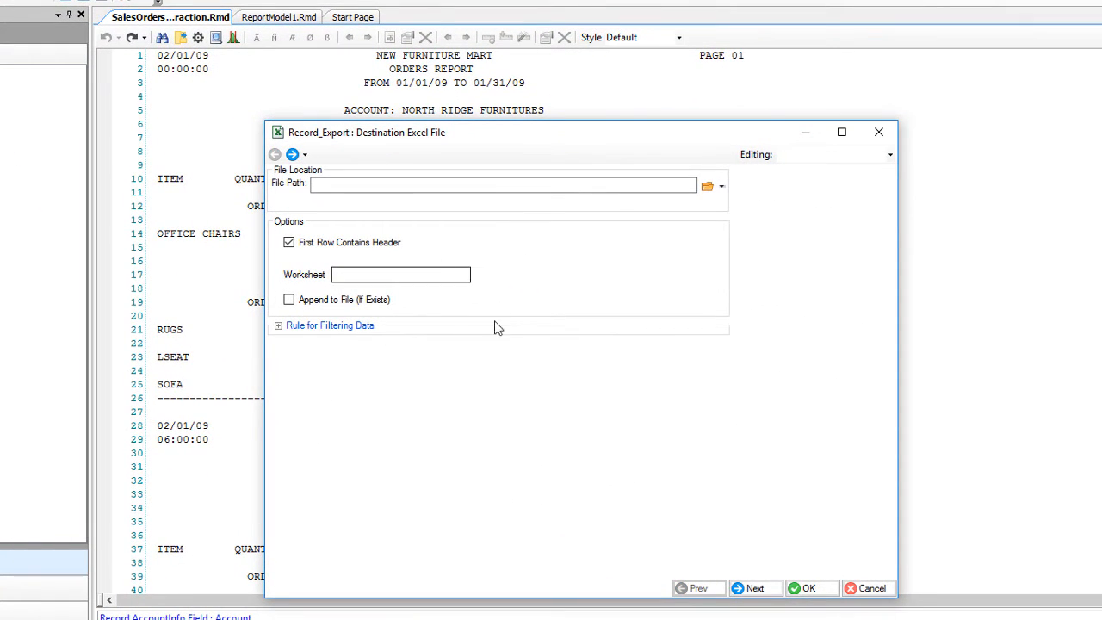
Set the Excel export destination to Test.xls on the Desktop and confirm the settings.
click(706, 186)
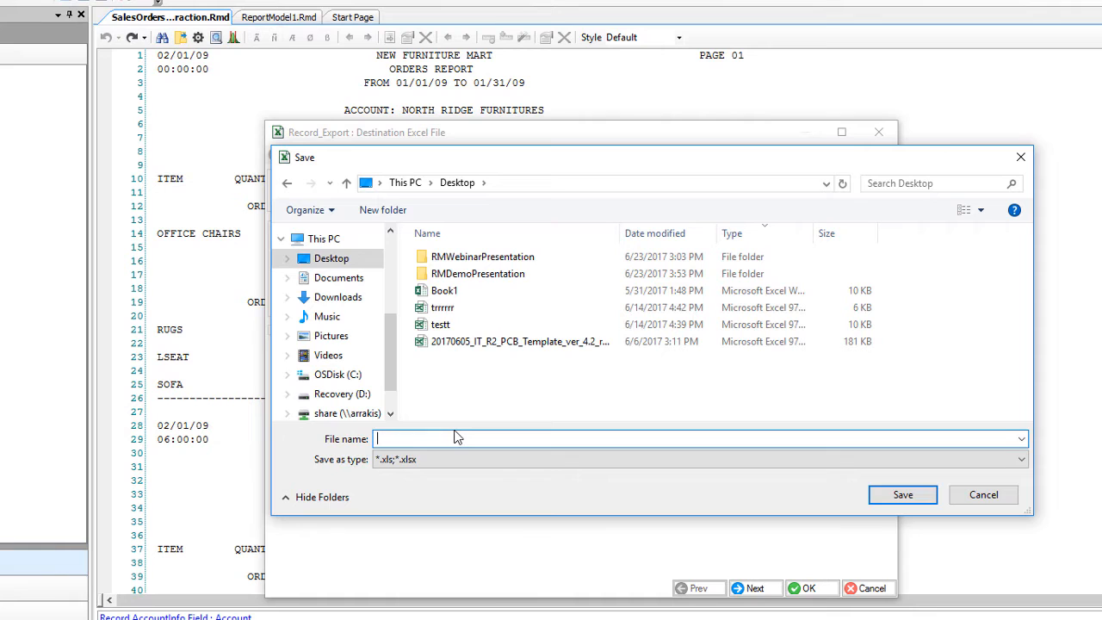
text(Test)
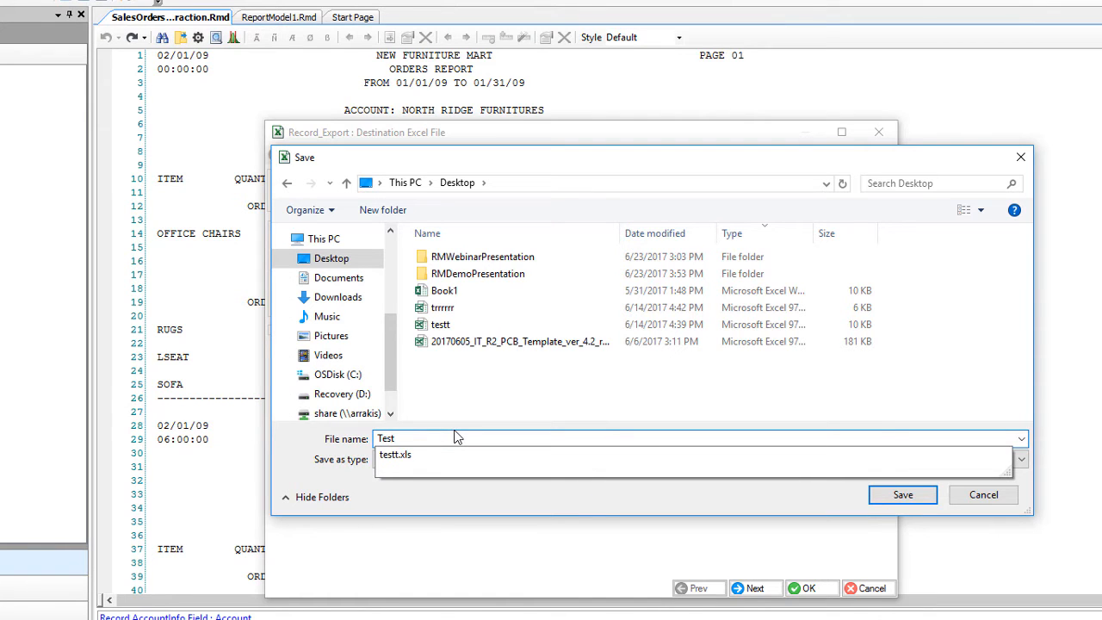
click(902, 494)
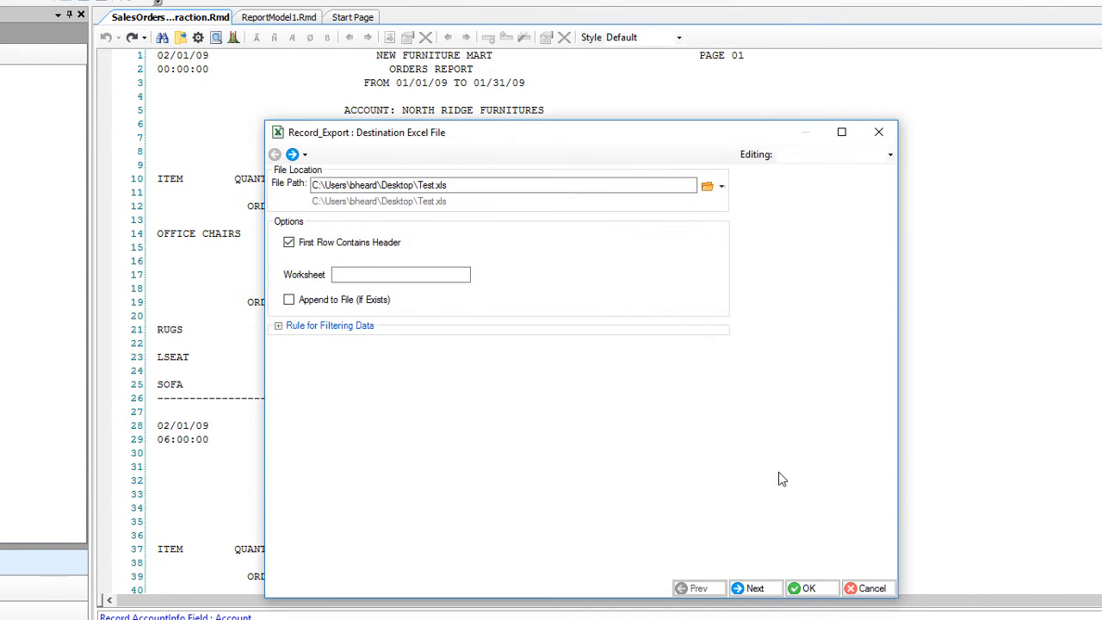
click(868, 589)
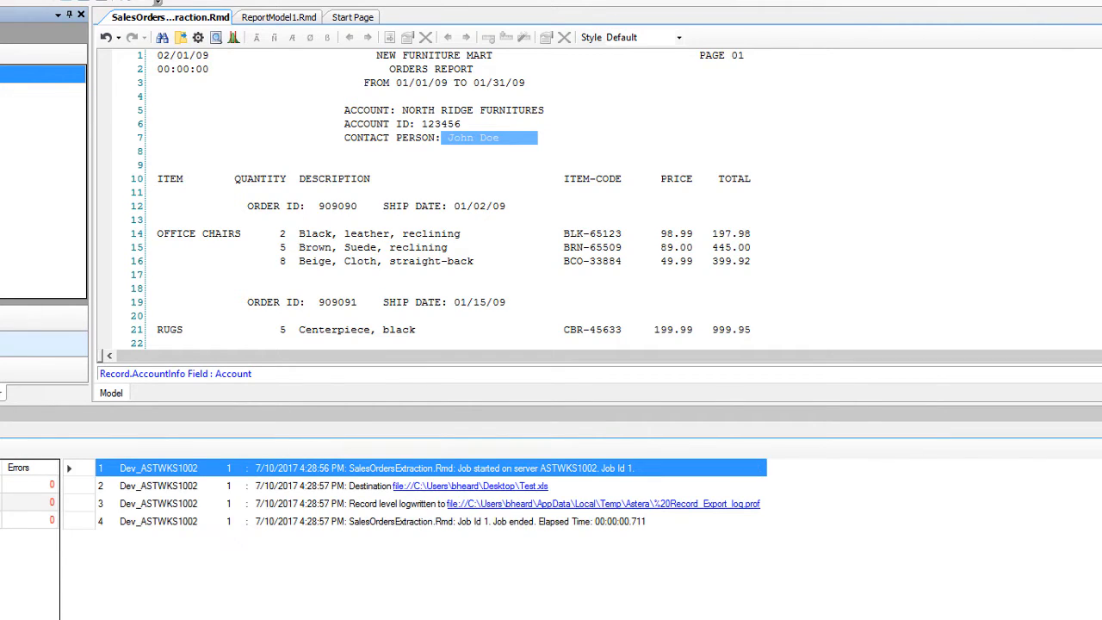
mouse_move(165, 525)
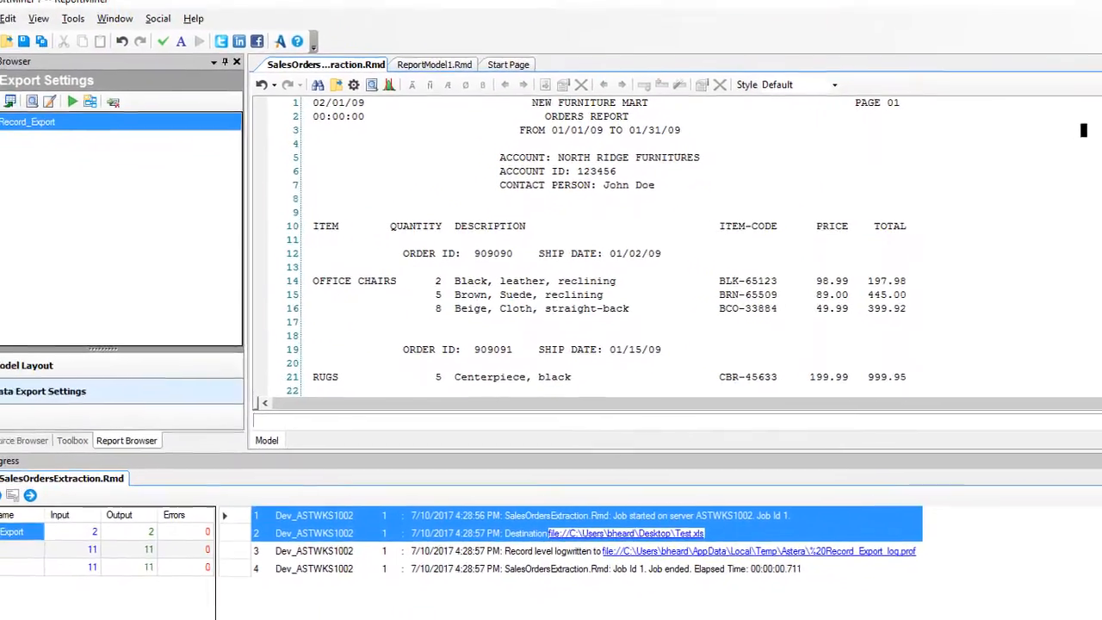
click(627, 534)
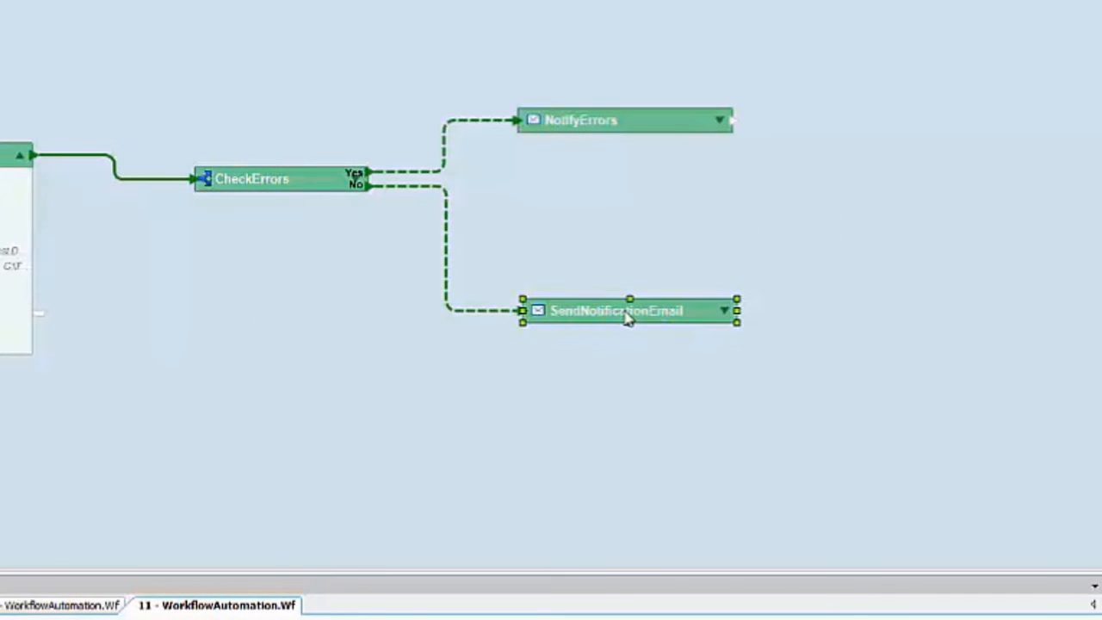
Review the SendNotificationEmail task settings for the 'File received and processed' success email.
double_click(616, 309)
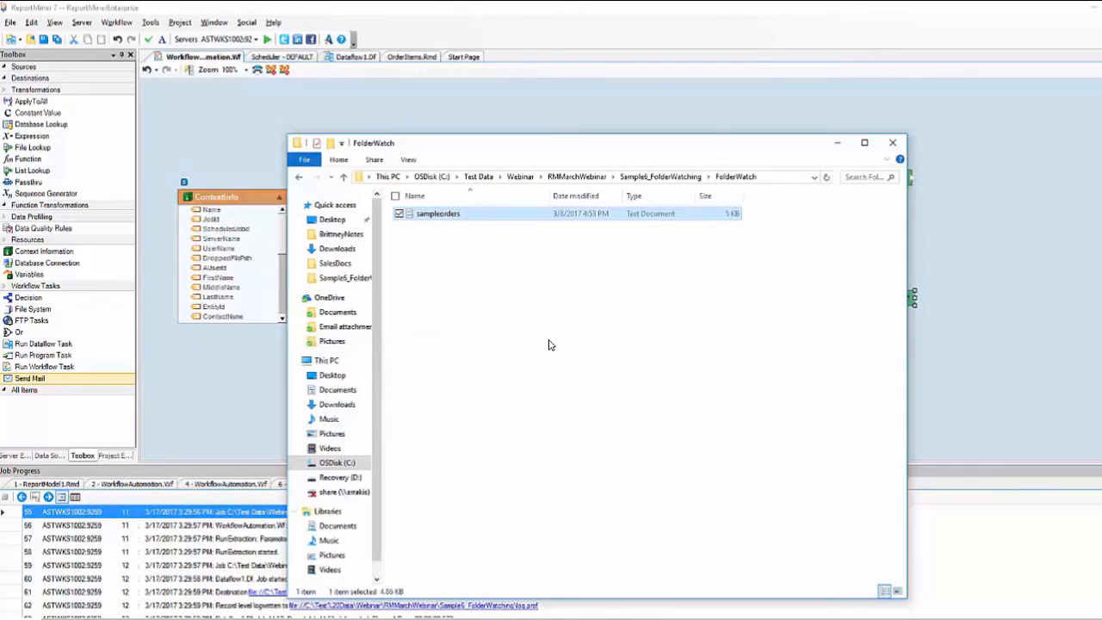
mouse_move(551, 340)
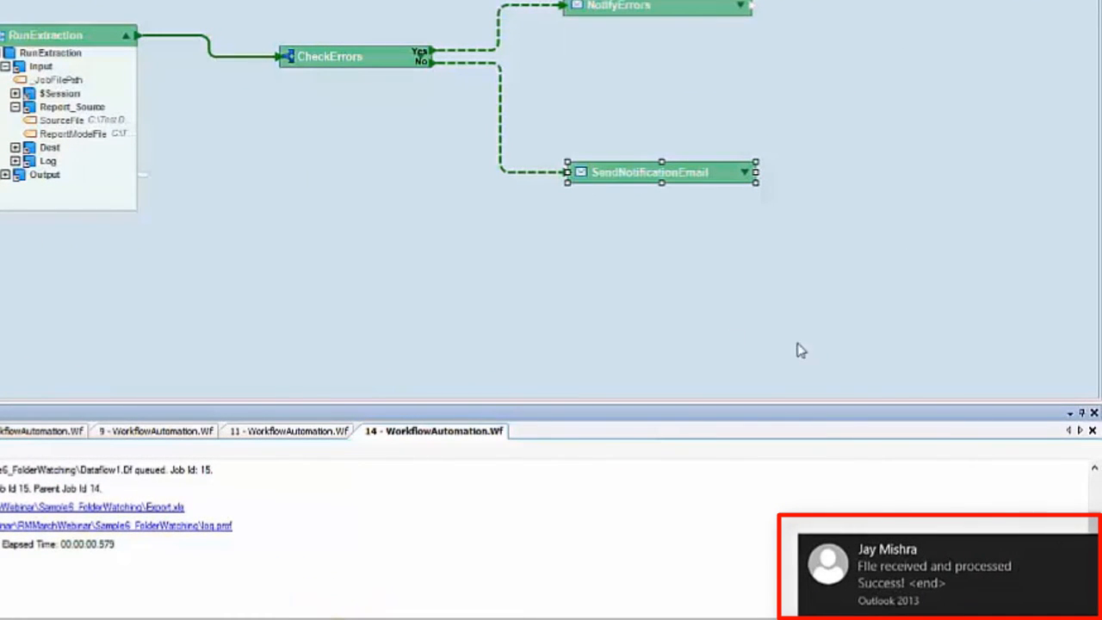
mouse_move(977, 524)
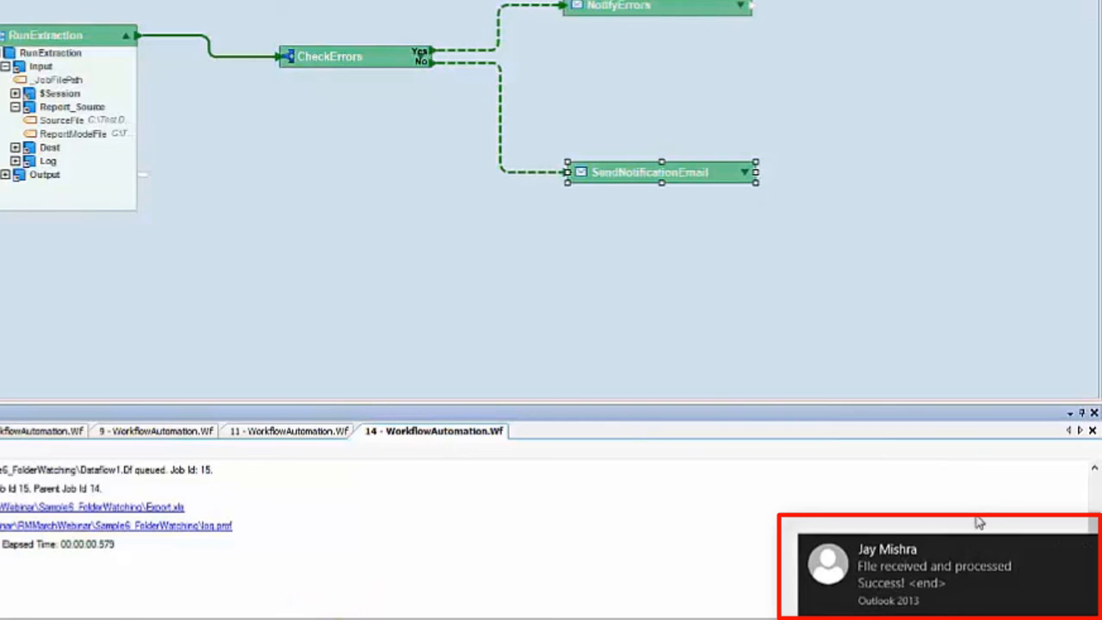